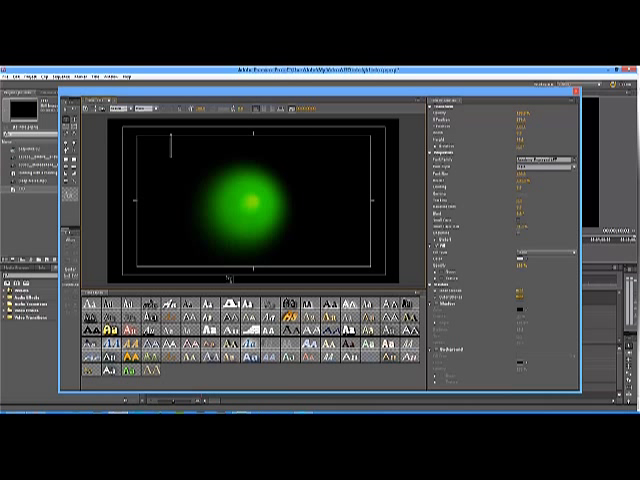
type("John Th")
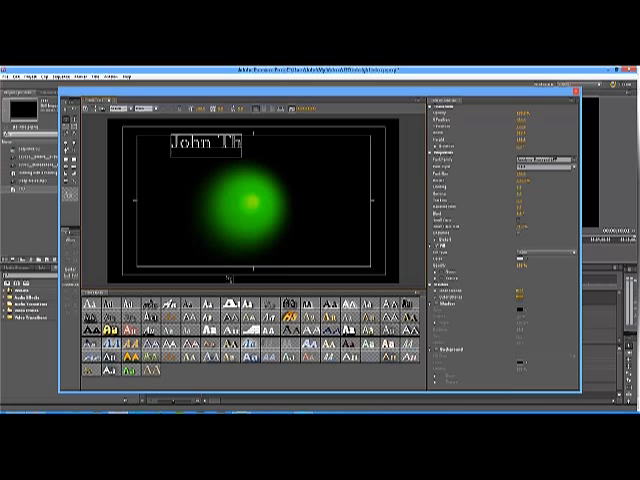